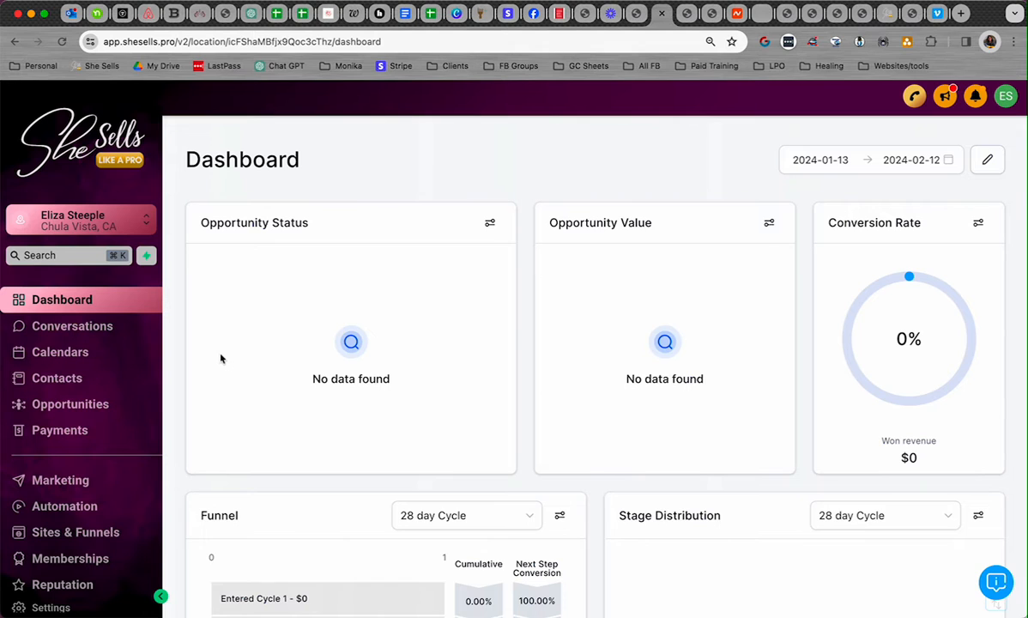
mouse_move(342, 296)
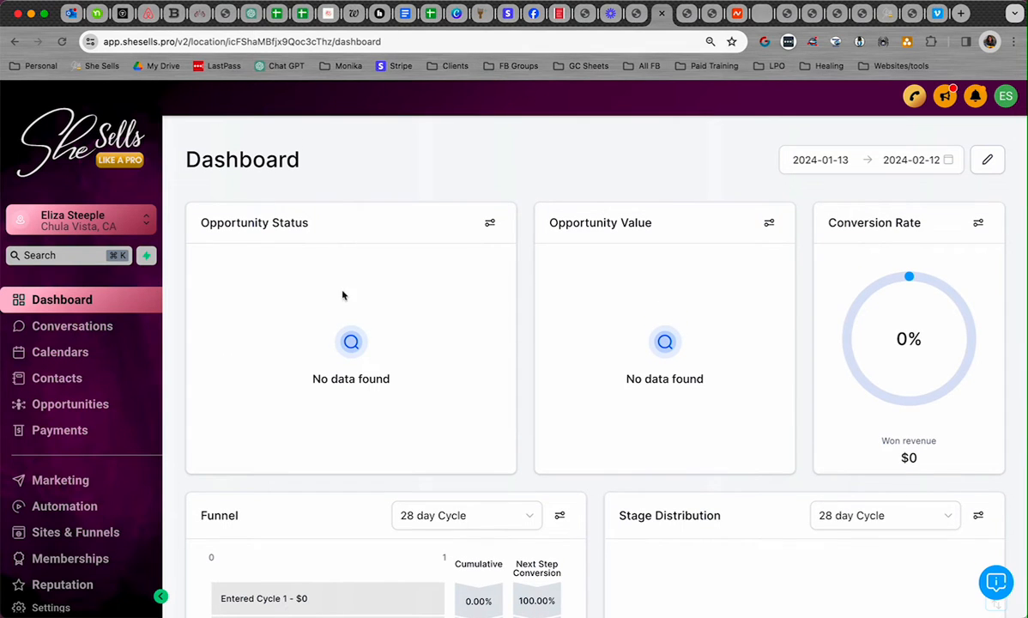
mouse_move(261, 409)
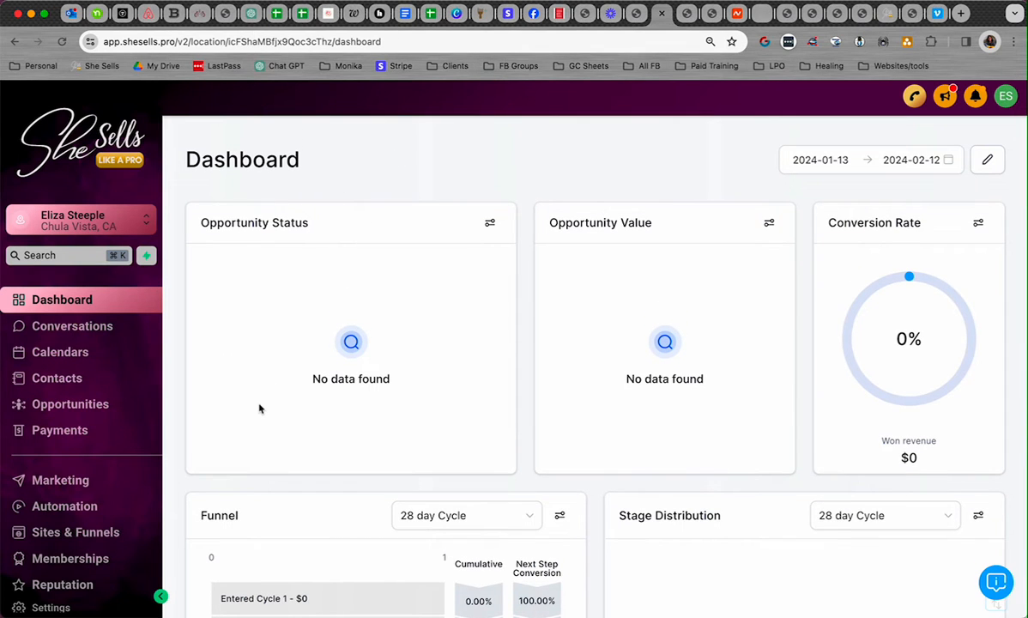
mouse_move(421, 182)
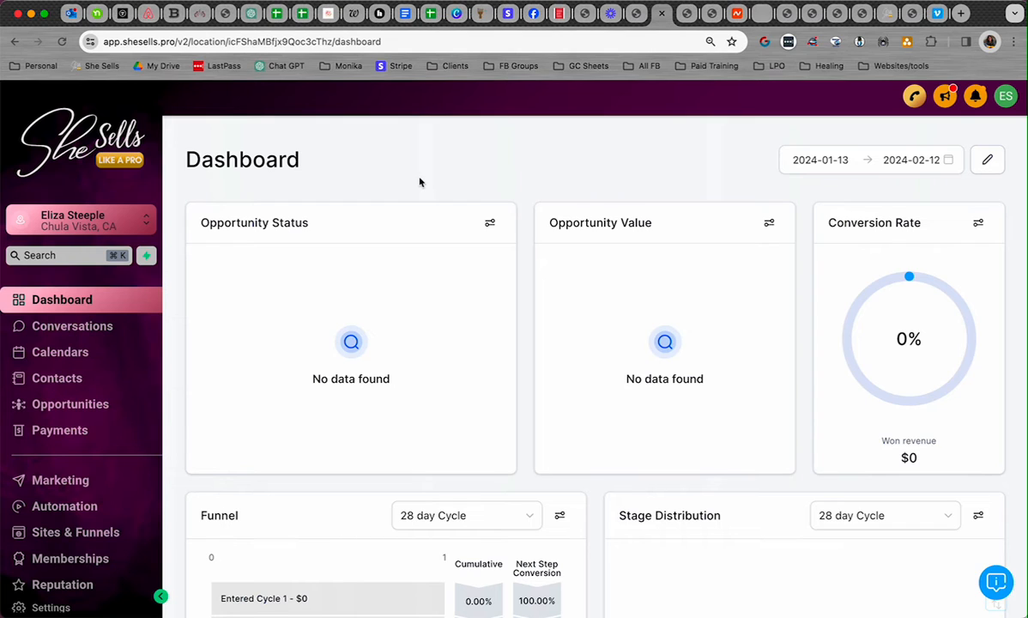
mouse_move(391, 182)
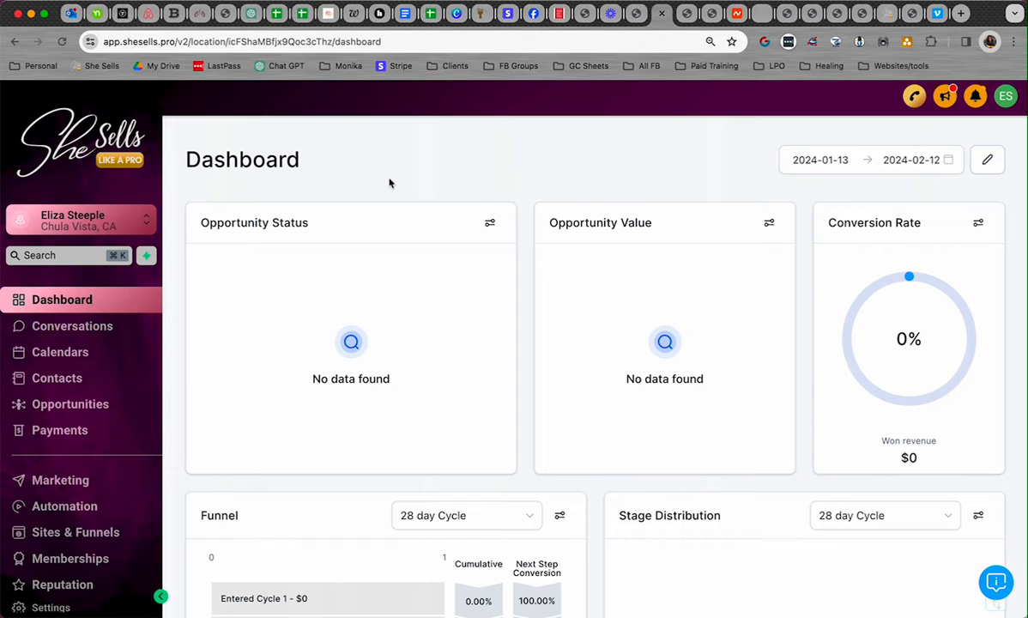
mouse_move(391, 193)
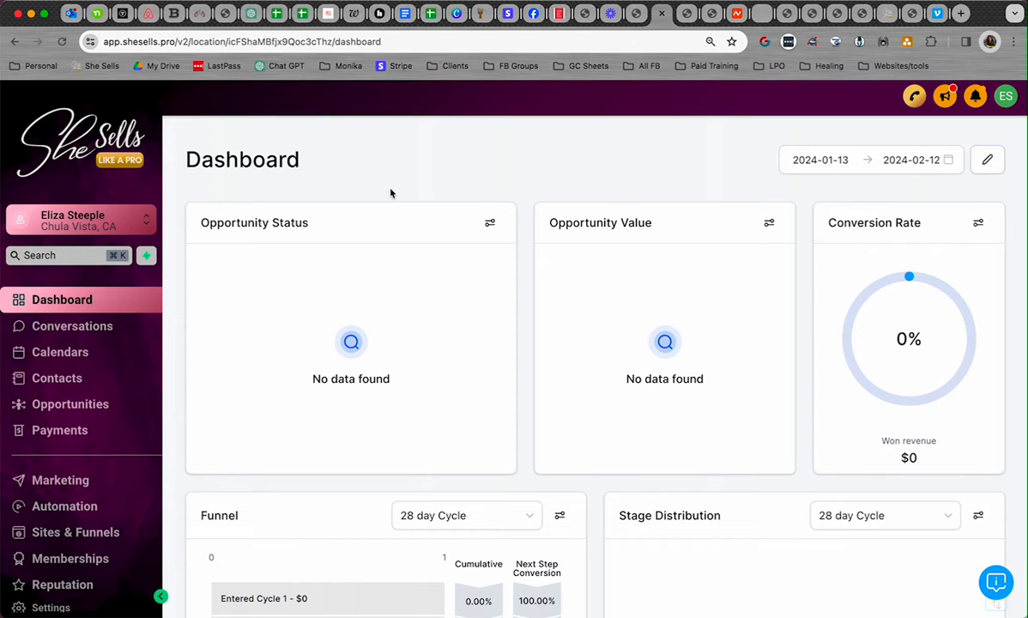
mouse_move(386, 303)
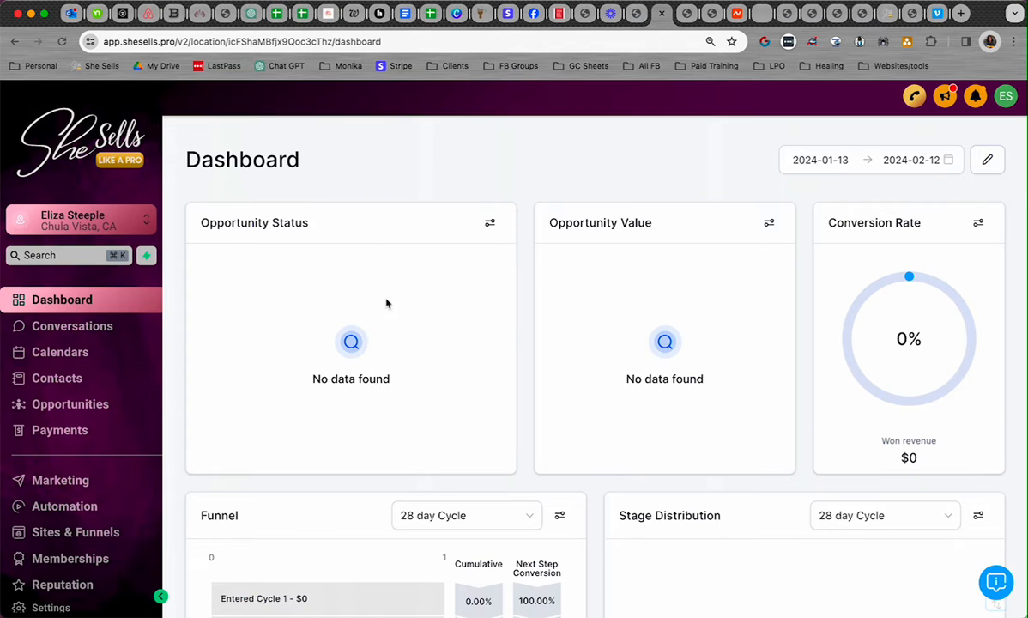
mouse_move(288, 457)
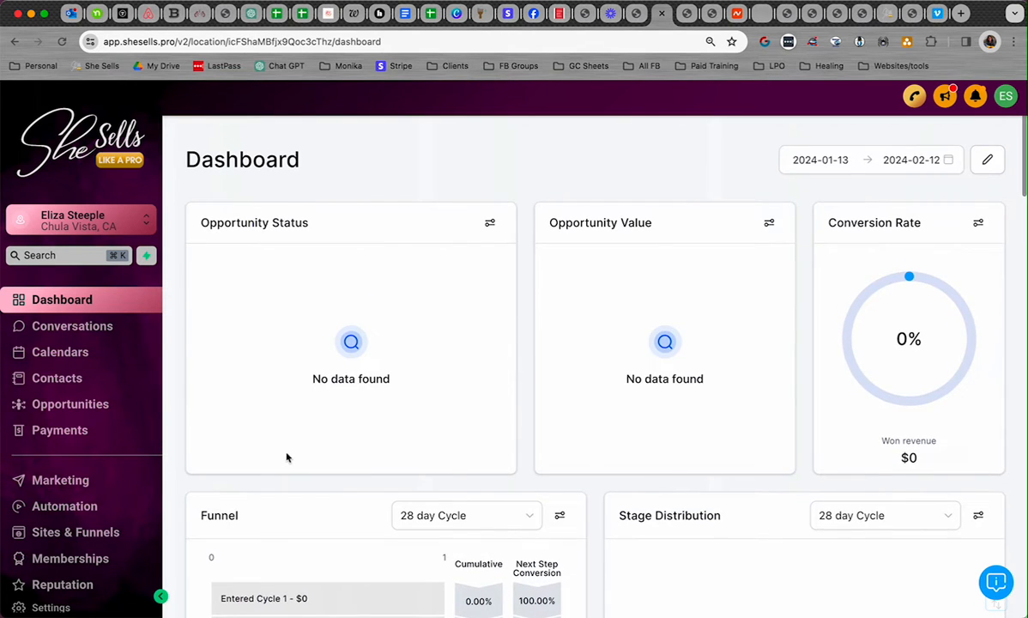
Open the Manual Account Creation Form from the Sites & Funnels Forms builder list.
scroll("down", 3)
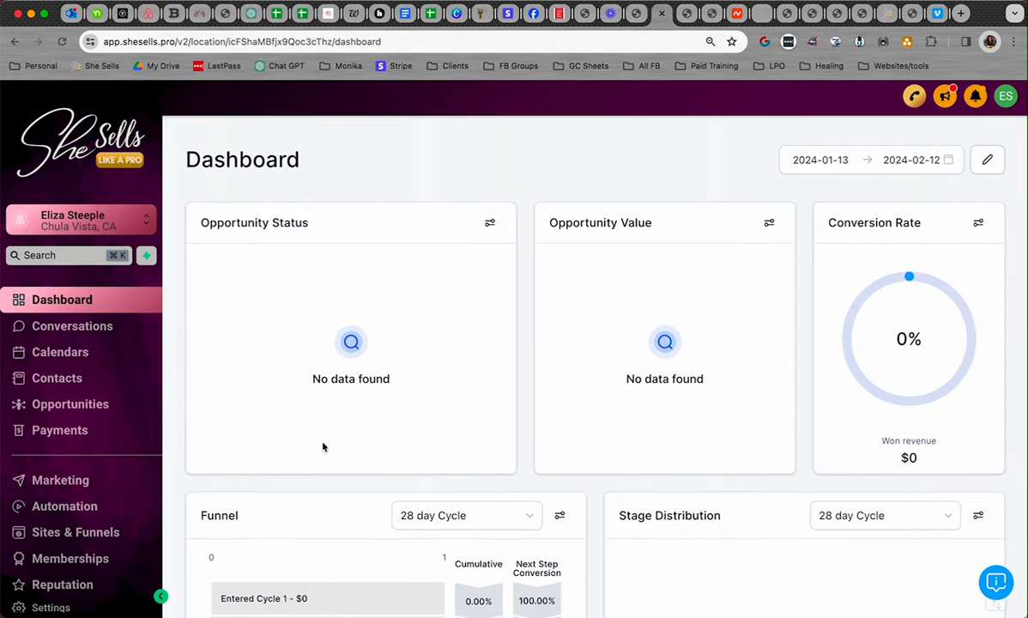
scroll("down", 3)
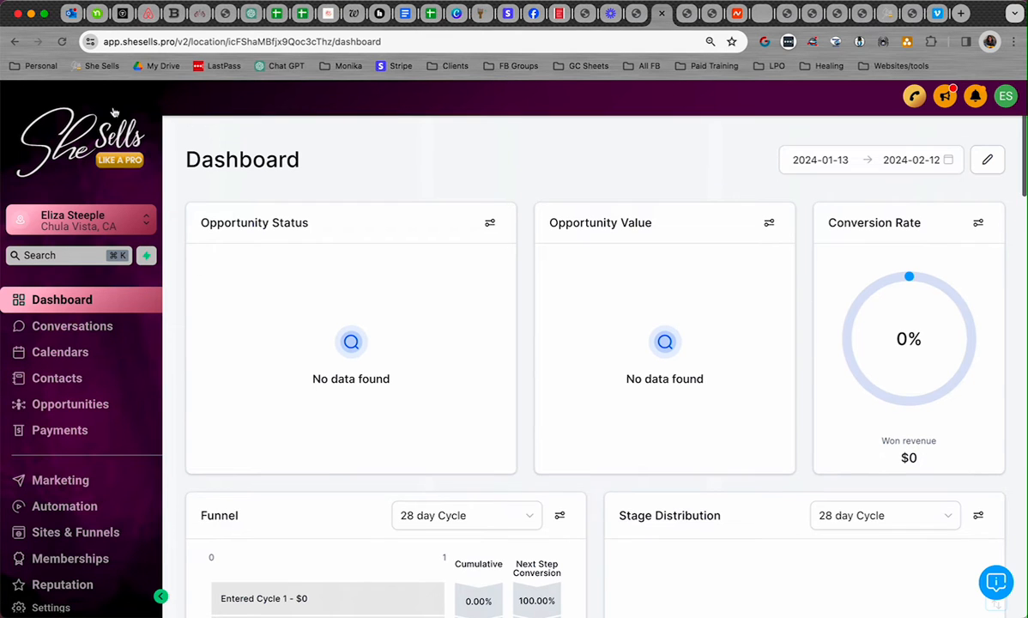
scroll("down", 3)
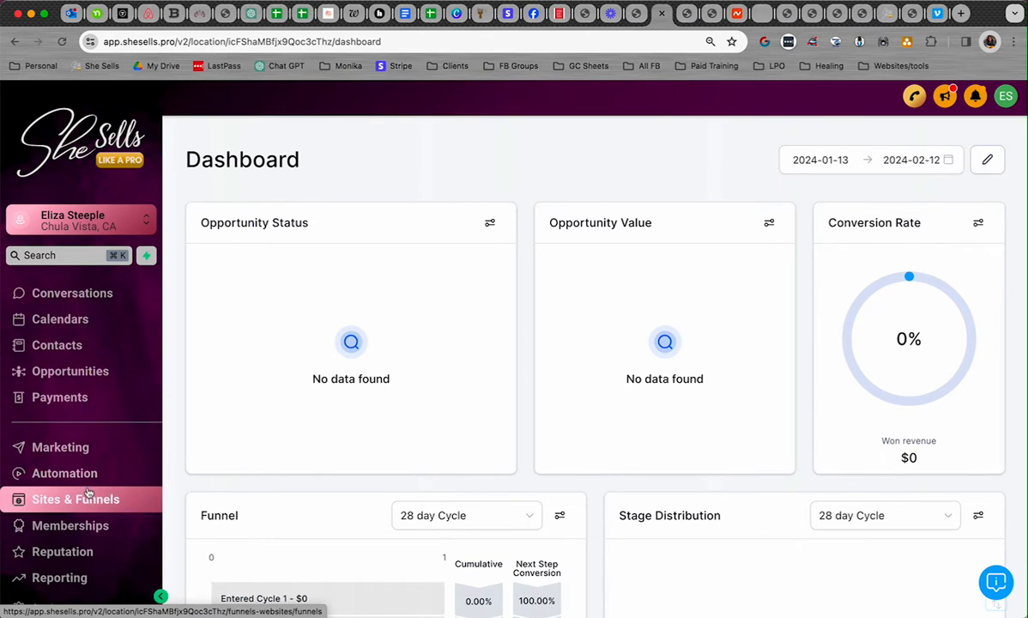
left_click(75, 498)
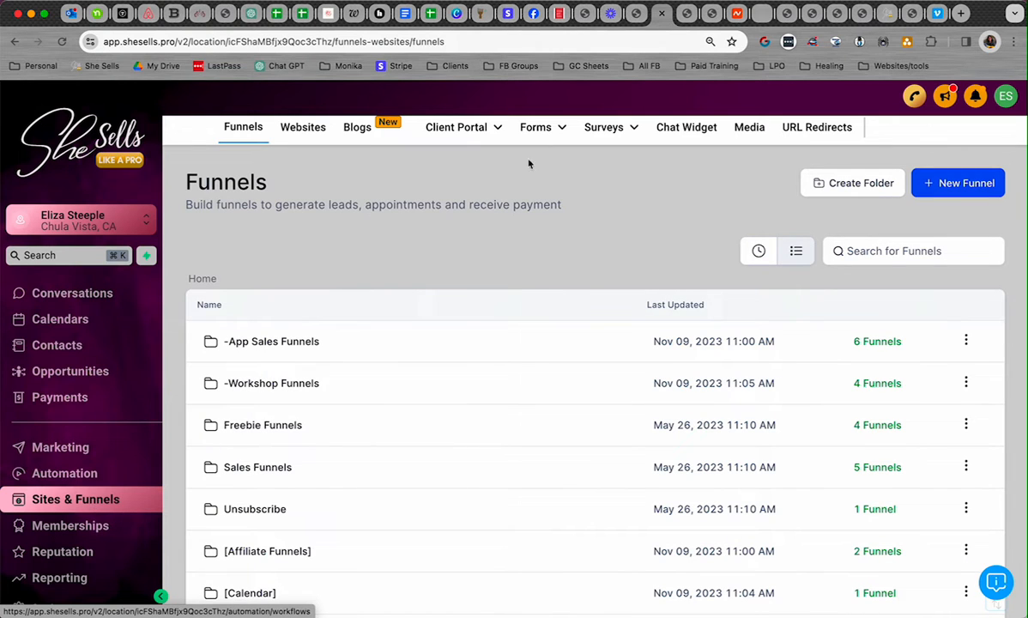
left_click(536, 127)
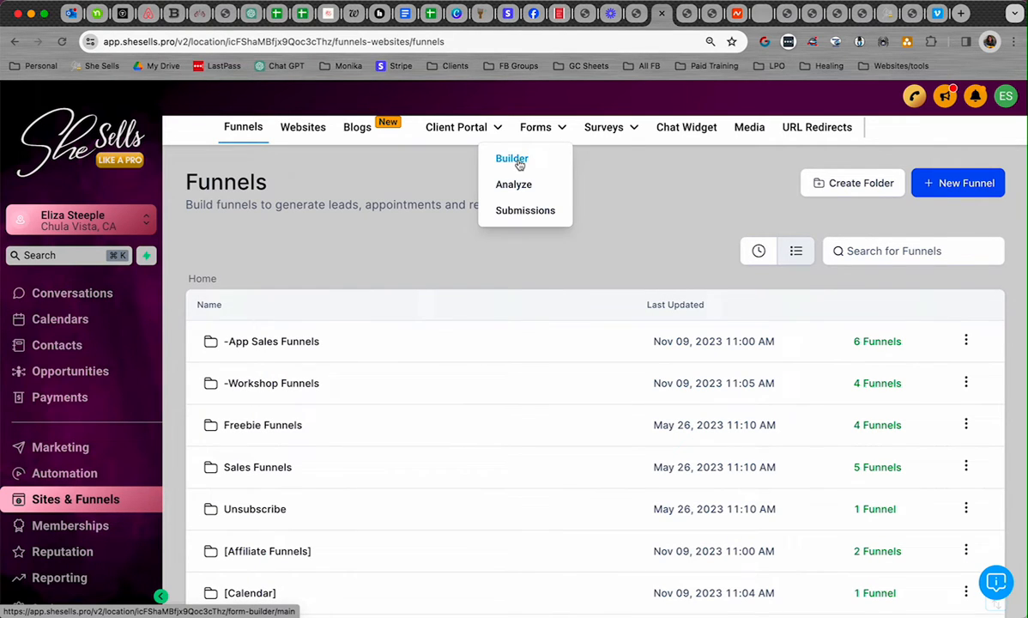
left_click(512, 158)
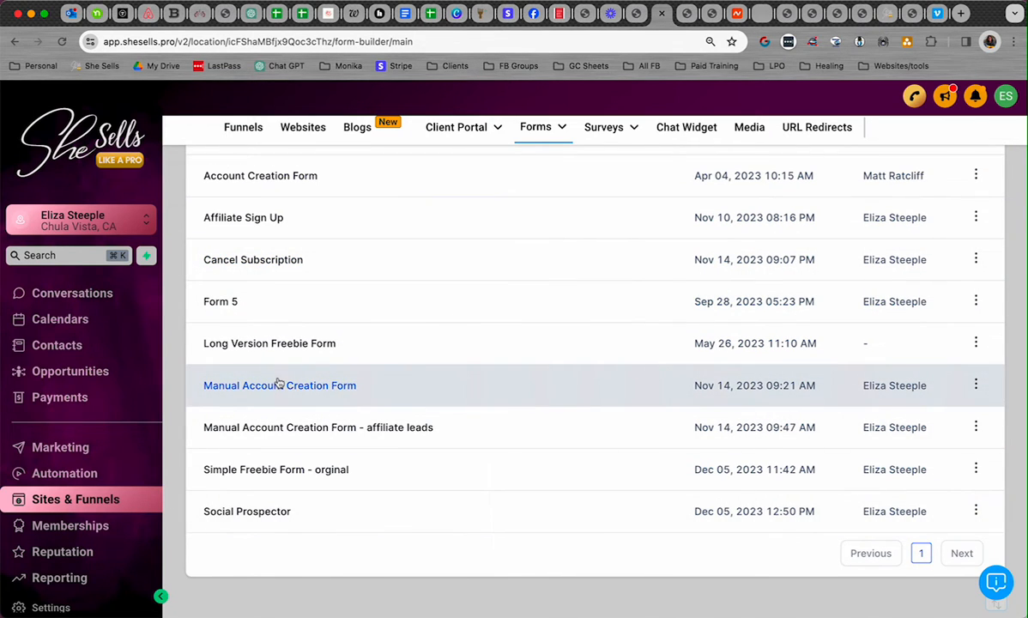
left_click(279, 384)
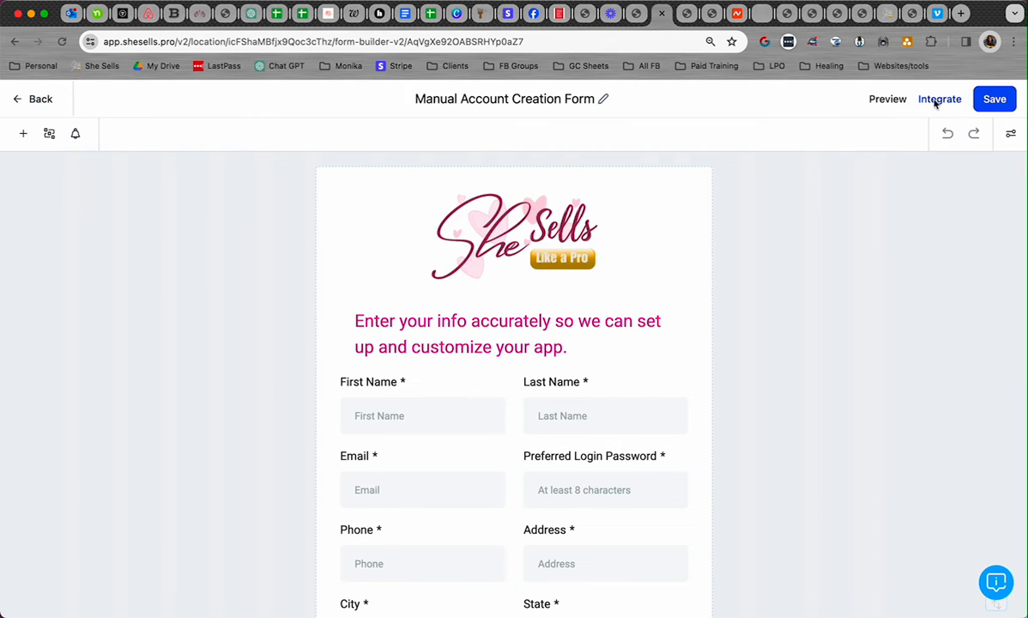
Copy the Manual Account Creation Form's shareable link from its Integrate options.
left_click(939, 99)
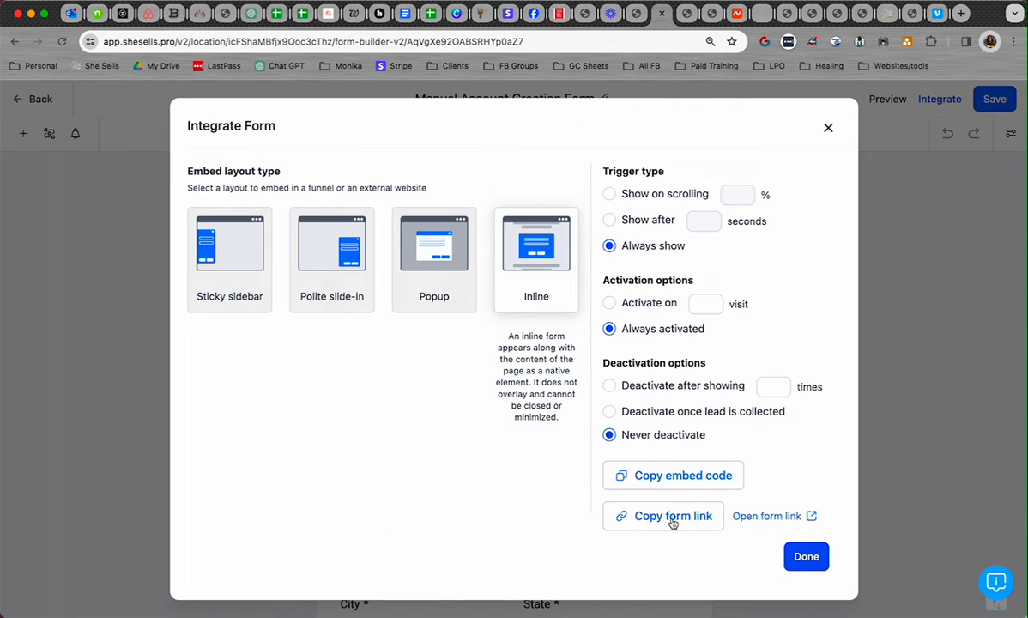
left_click(672, 516)
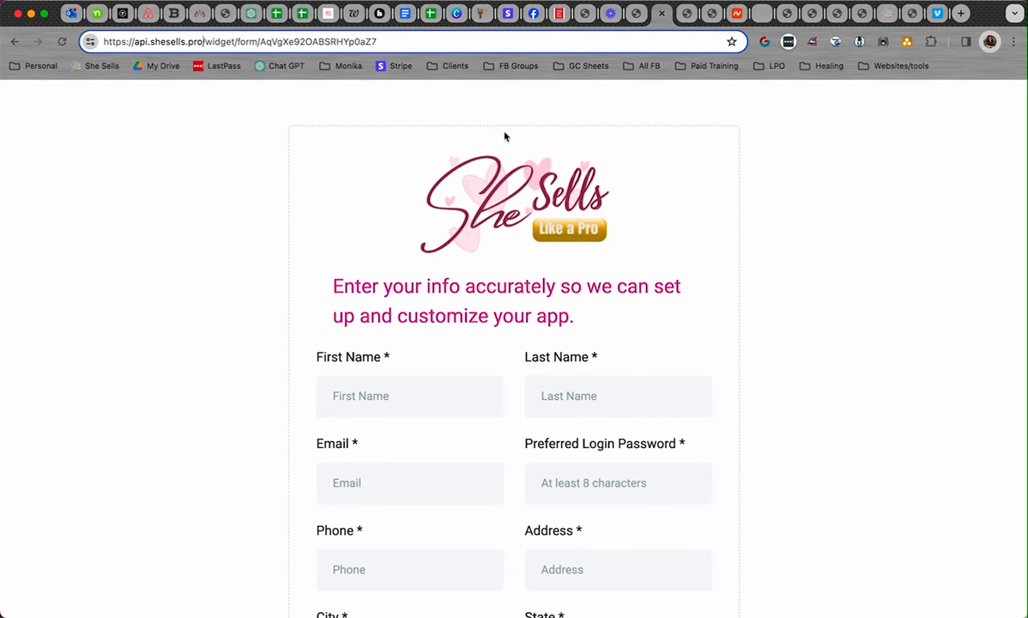
mouse_move(178, 19)
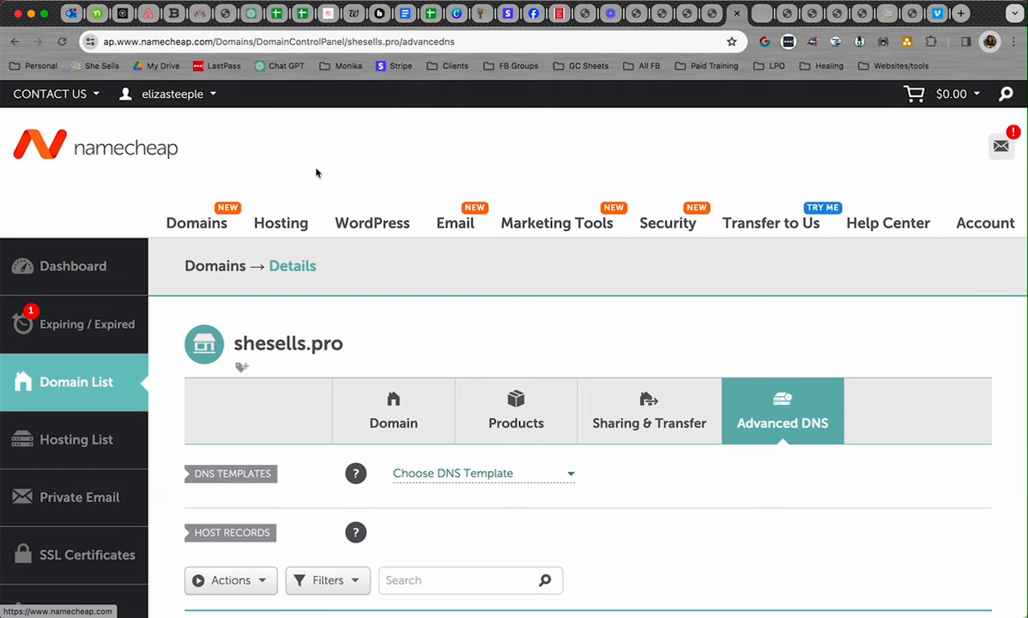
Scroll through shesells.pro's host records to review the app and api CNAME records.
scroll("down", 3)
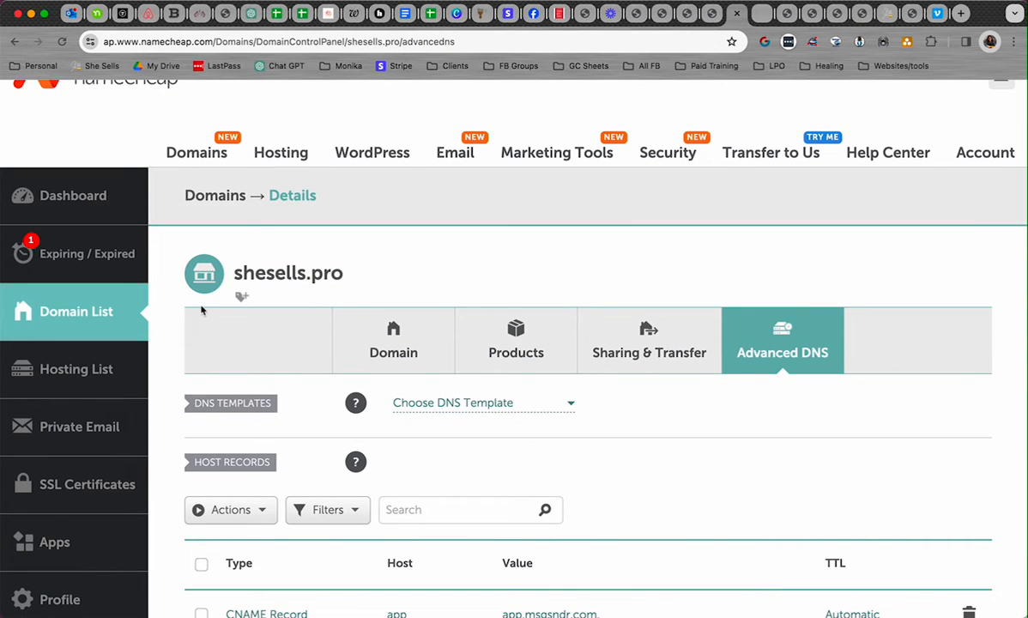
scroll("down", 3)
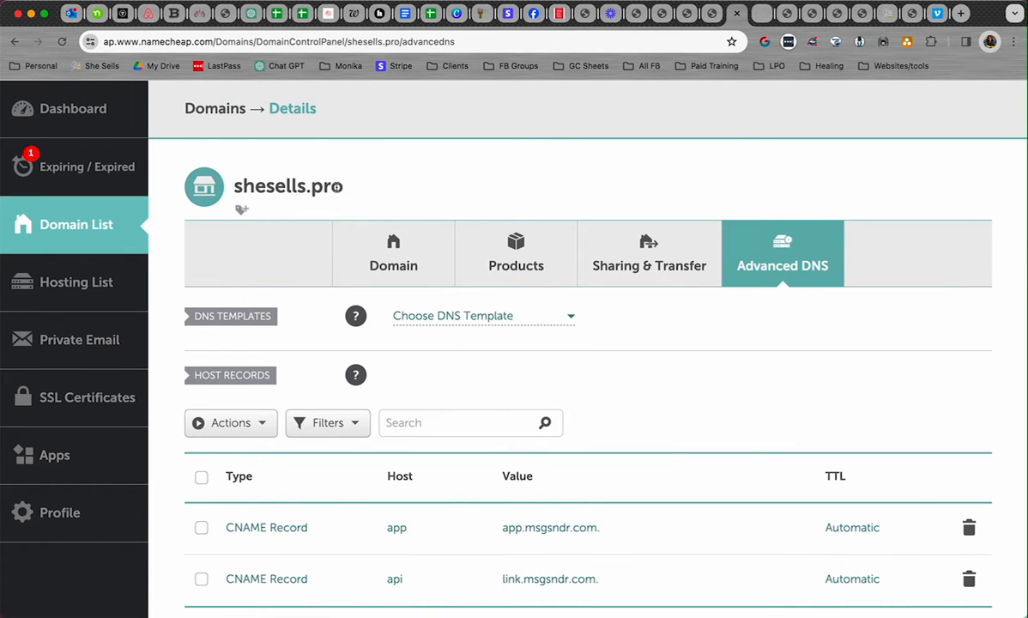
mouse_move(366, 191)
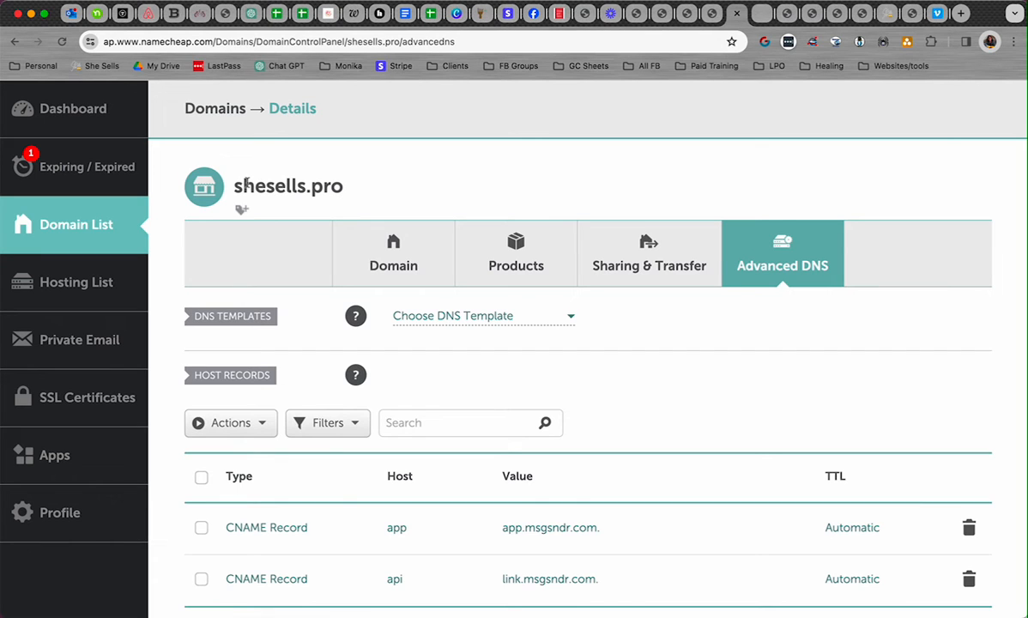
mouse_move(364, 193)
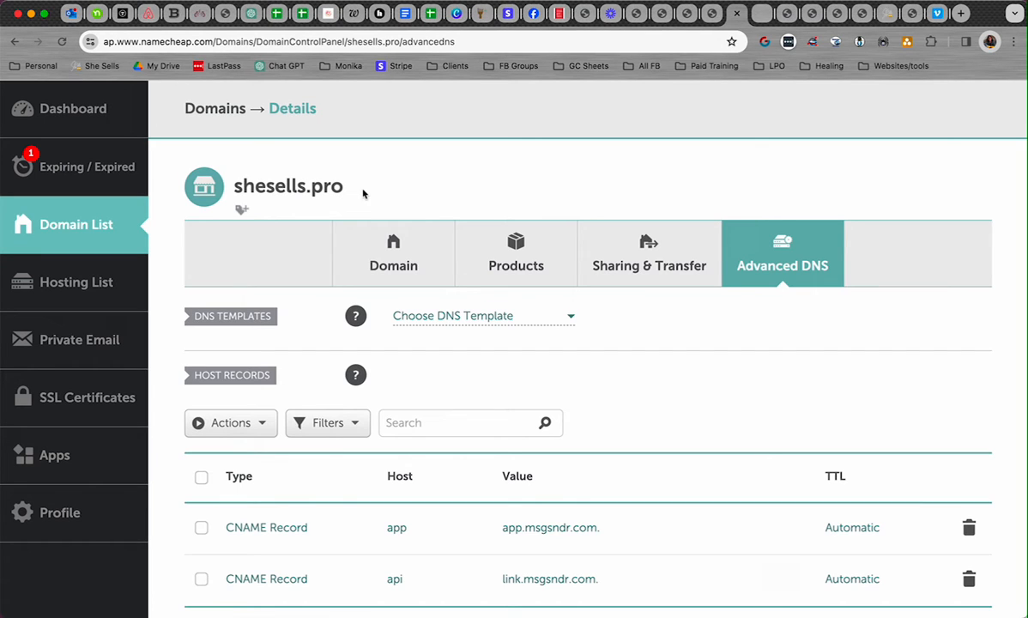
mouse_move(747, 254)
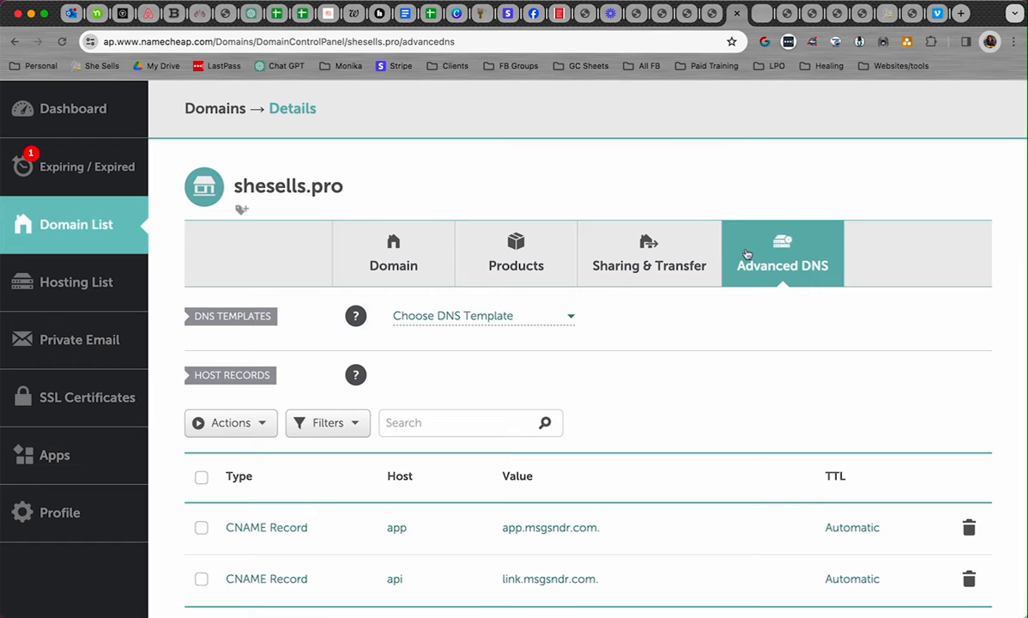
scroll("down", 3)
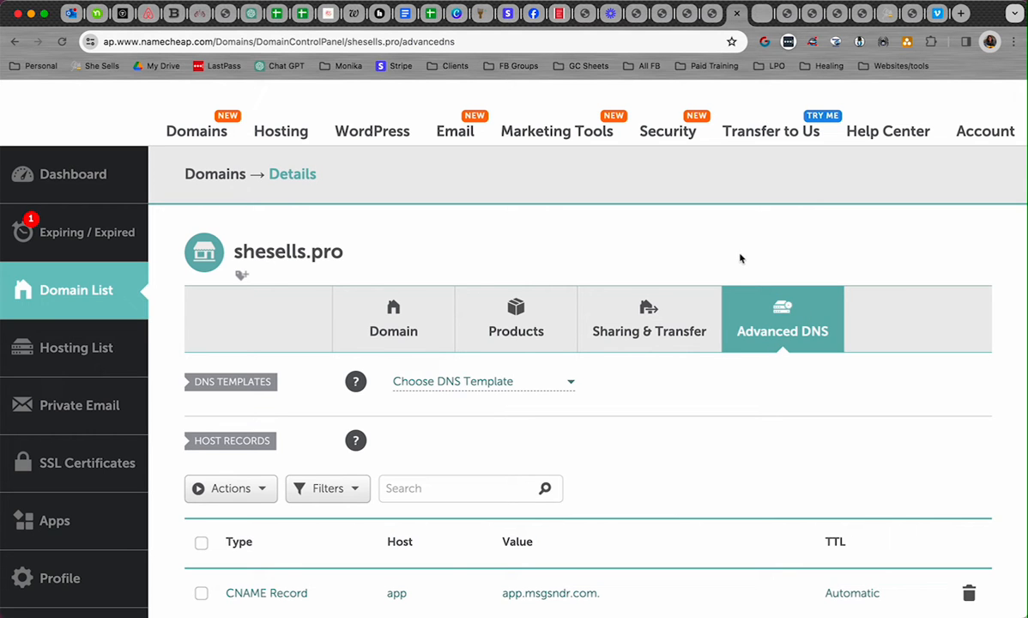
mouse_move(765, 404)
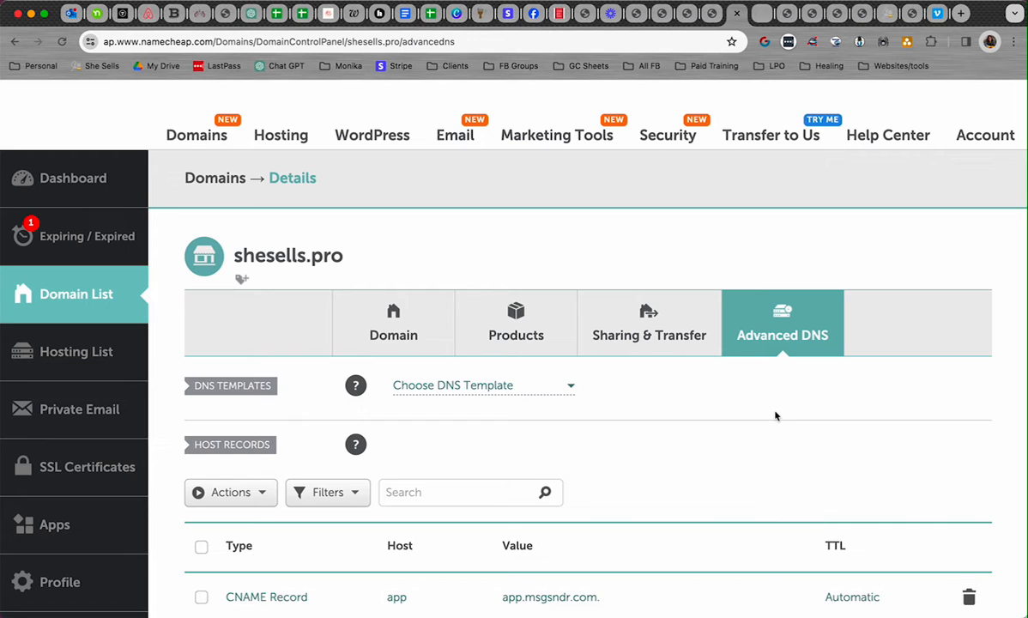
scroll("down", 3)
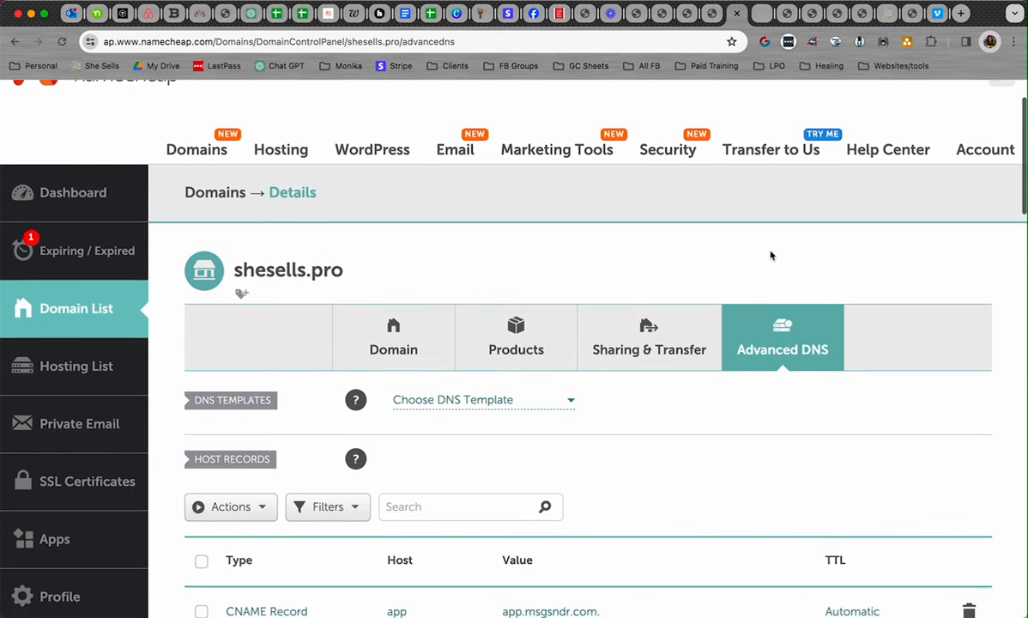
scroll("down", 3)
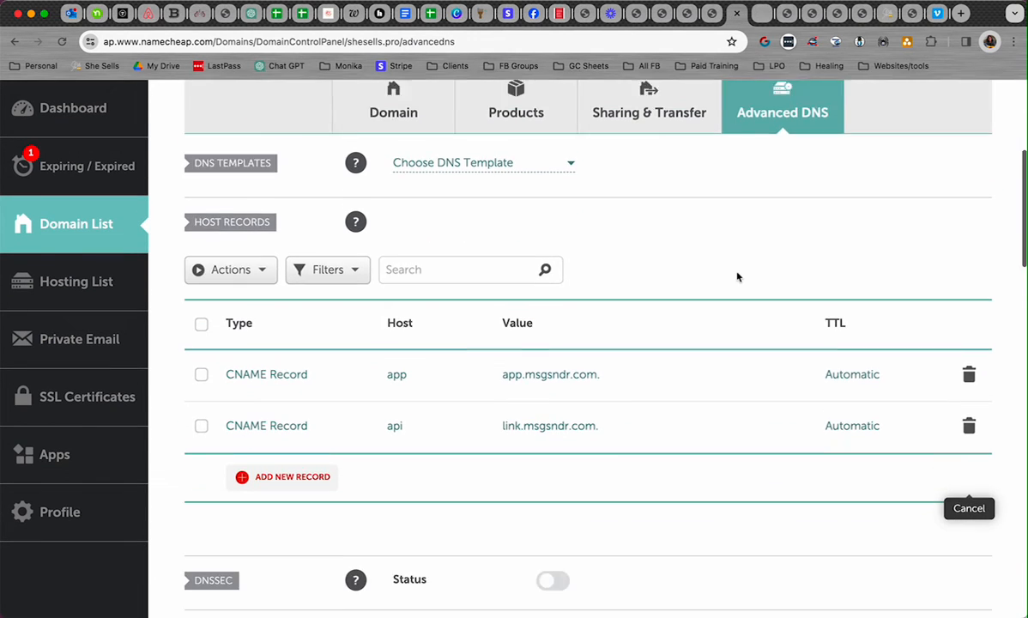
scroll("down", 3)
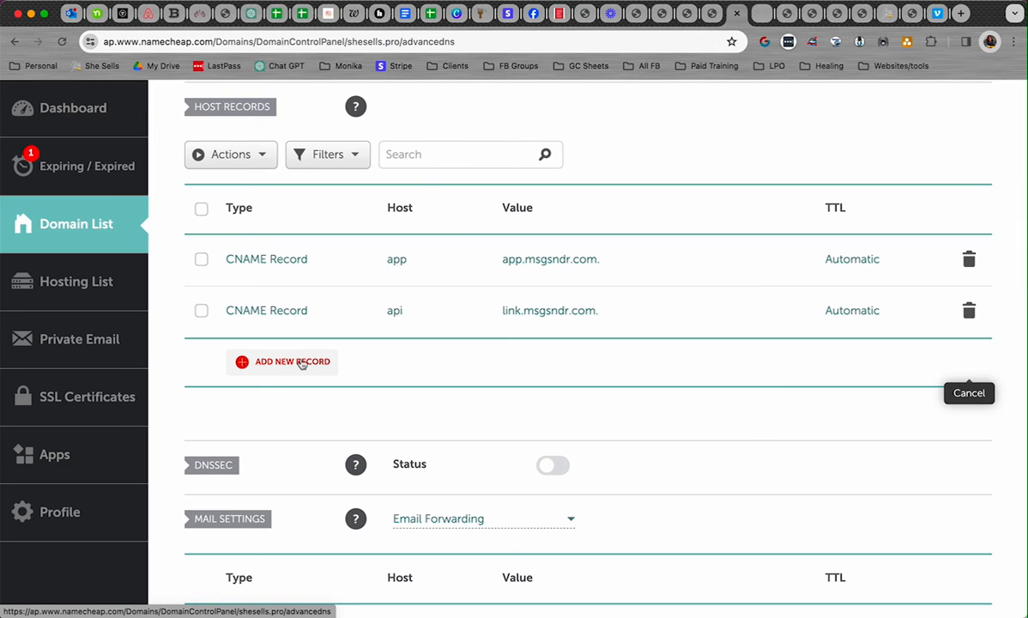
mouse_move(301, 365)
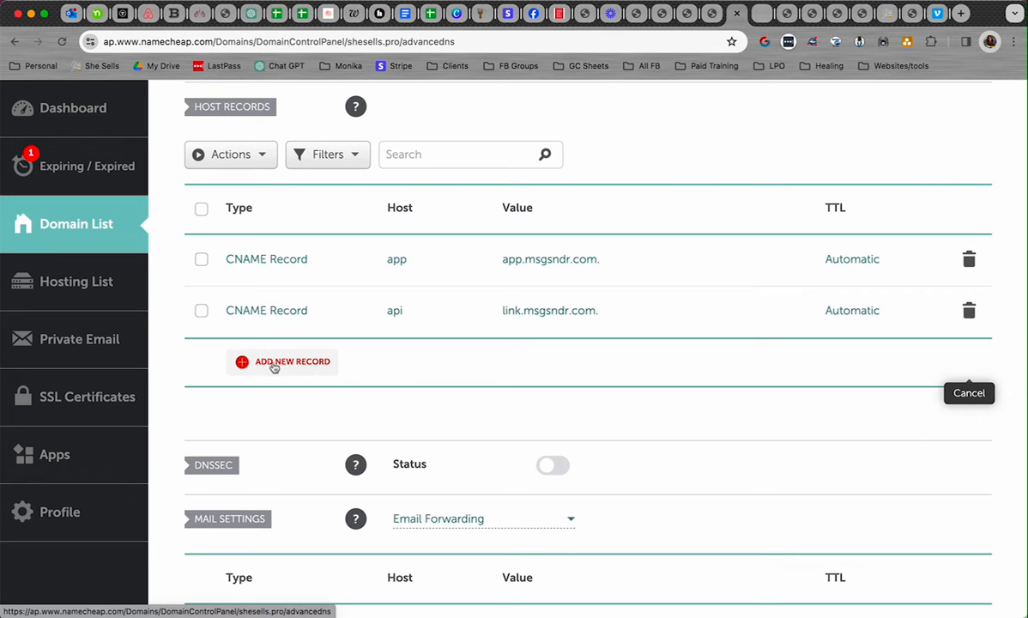
Add a CNAME row with host api, grabbing link.msgsndr.com from the existing api record.
left_click(291, 361)
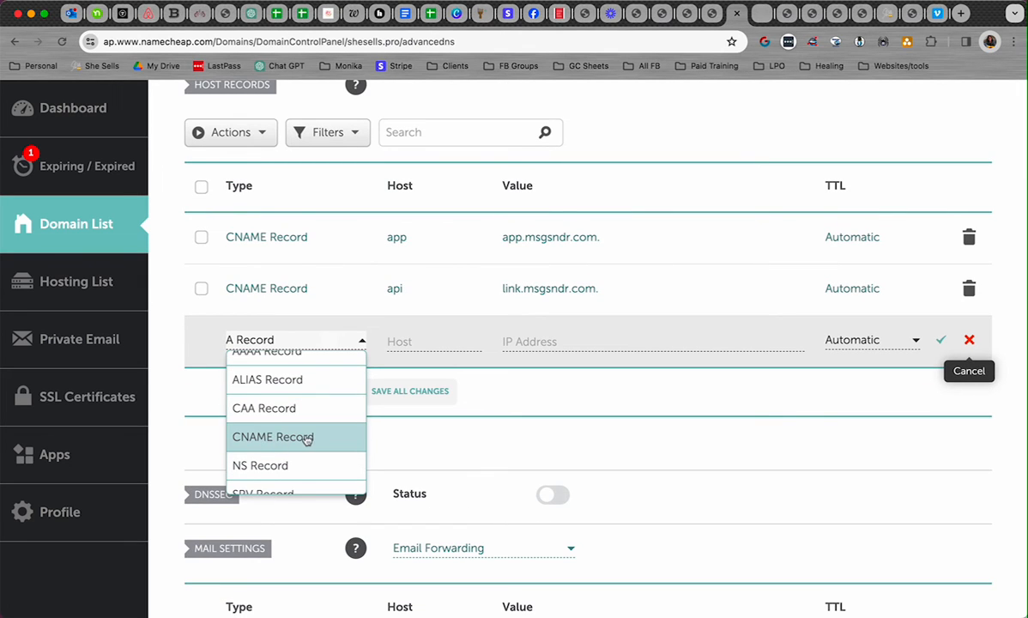
left_click(273, 437)
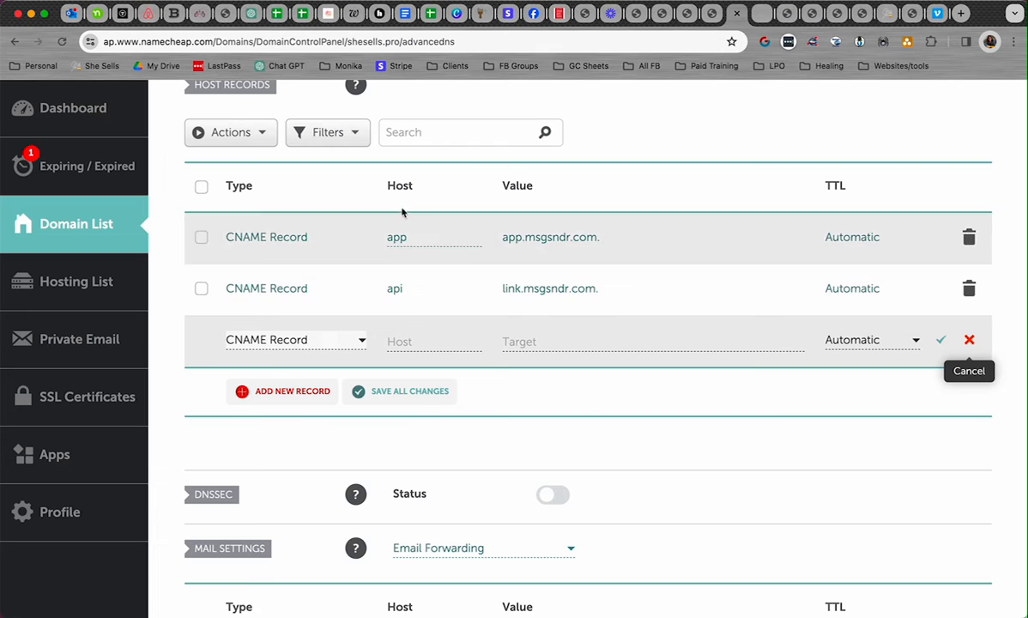
left_click(433, 342)
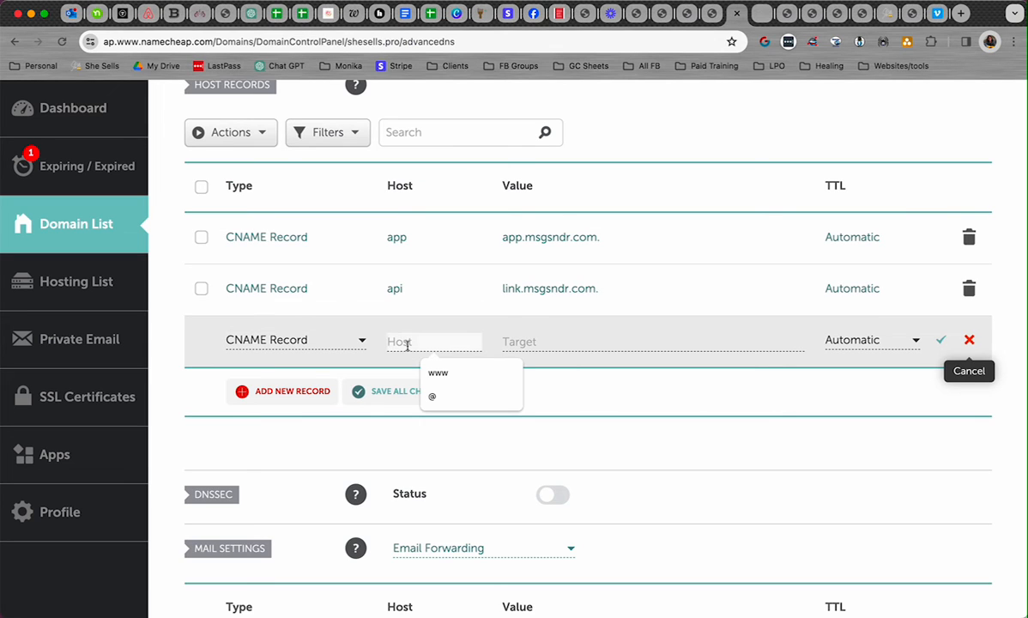
type("api")
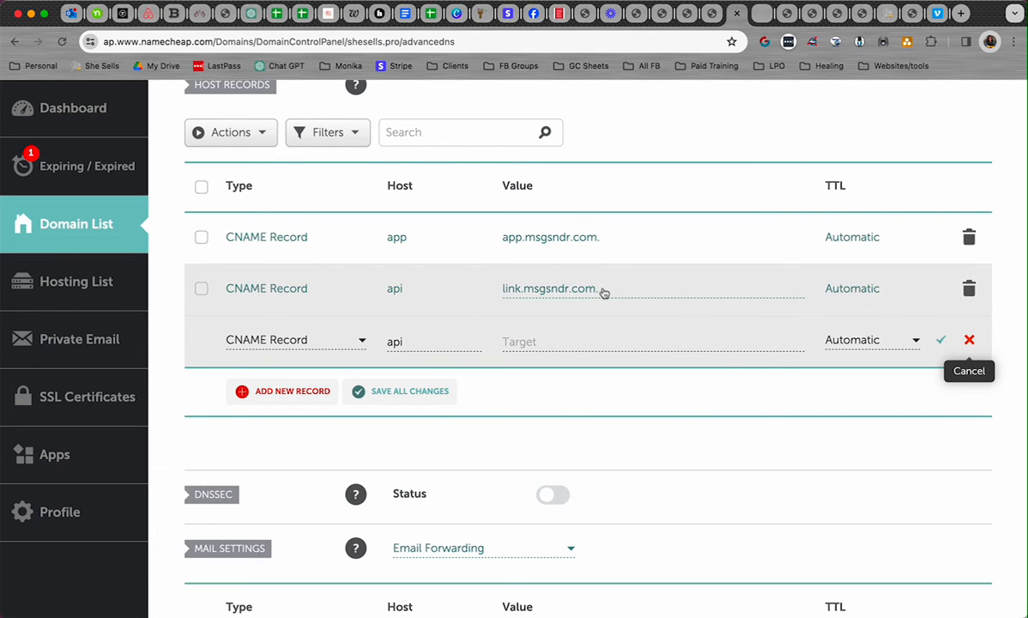
double_click(549, 289)
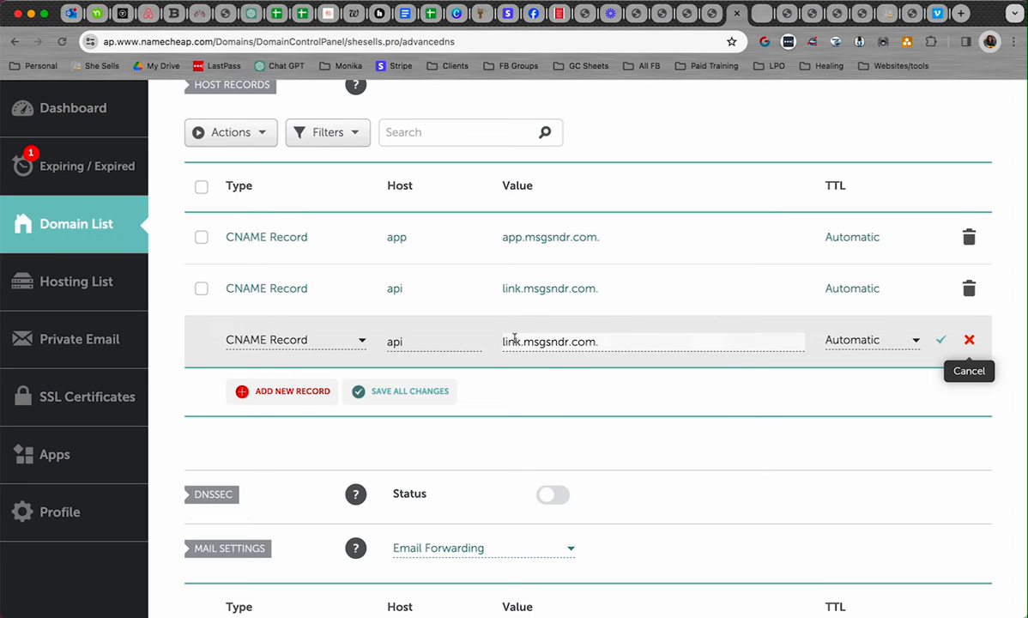
mouse_move(577, 342)
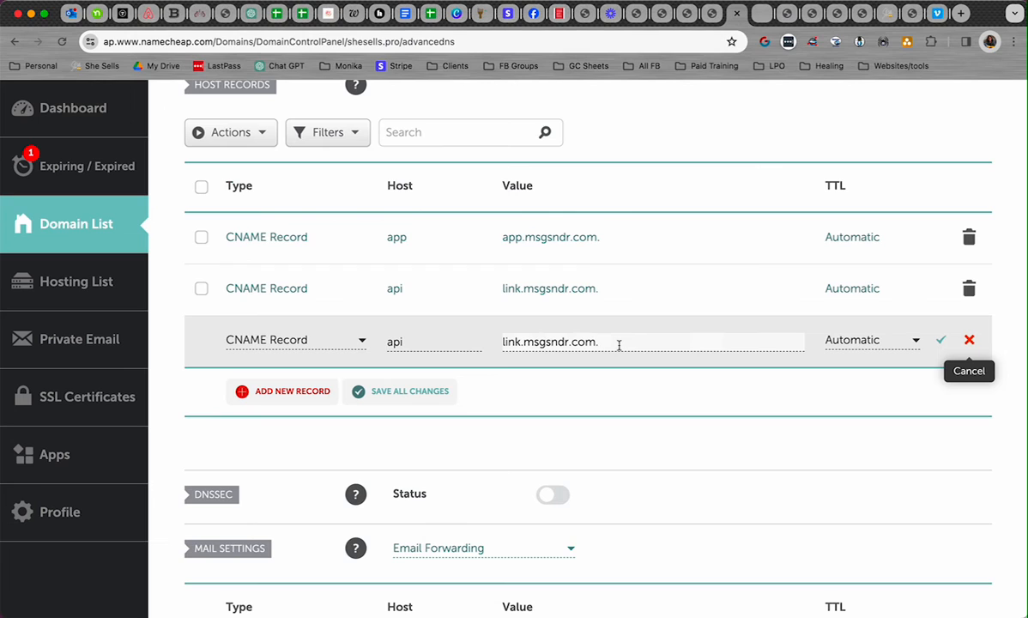
mouse_move(913, 334)
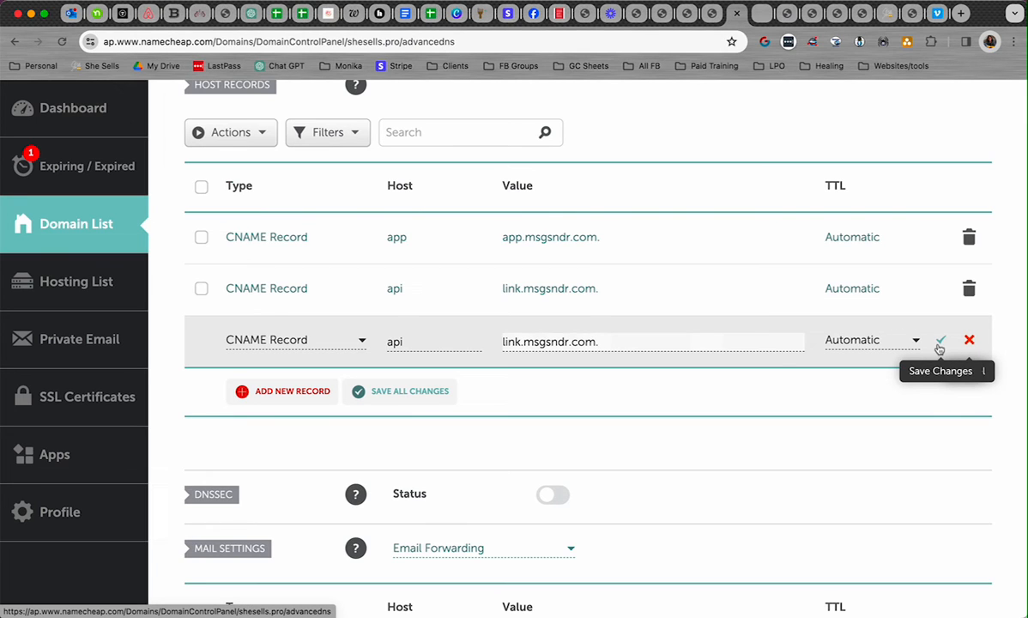
mouse_move(968, 341)
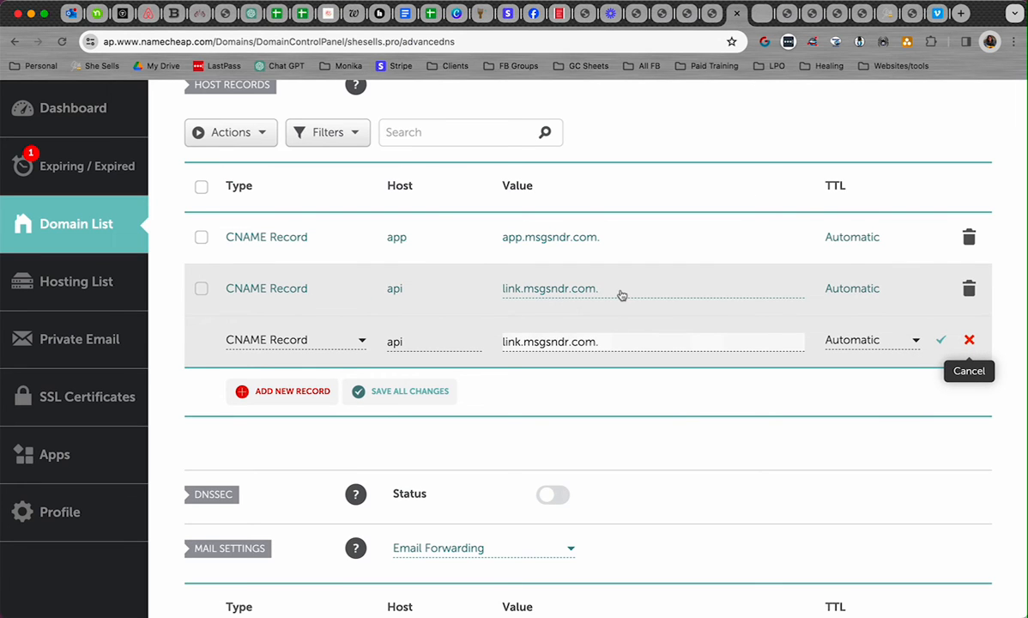
Discard the duplicate new api CNAME row in Namecheap.
left_click(969, 339)
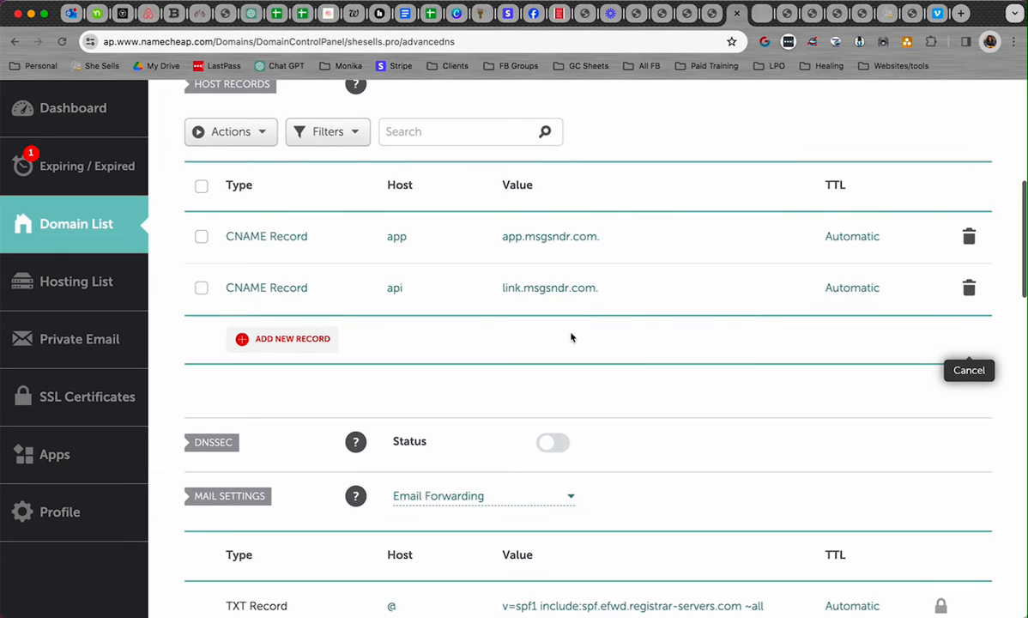
mouse_move(588, 344)
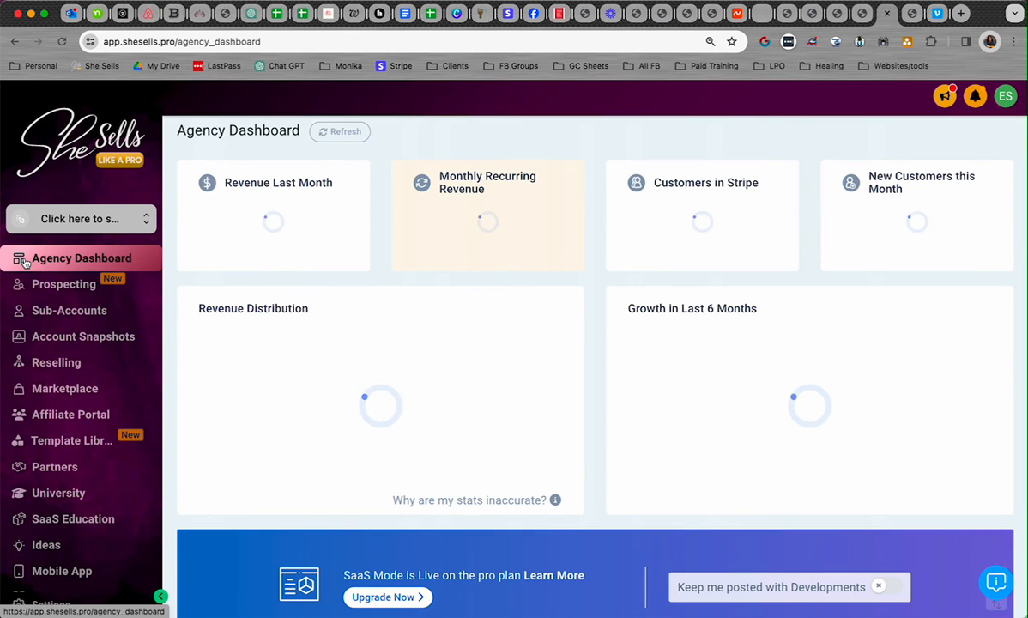
left_click(80, 218)
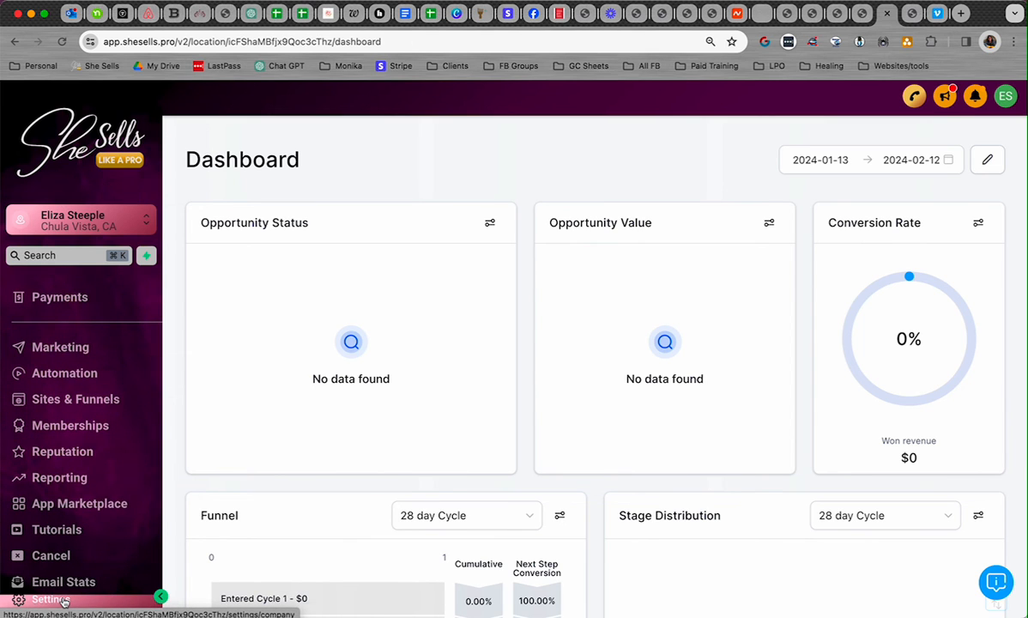
left_click(49, 599)
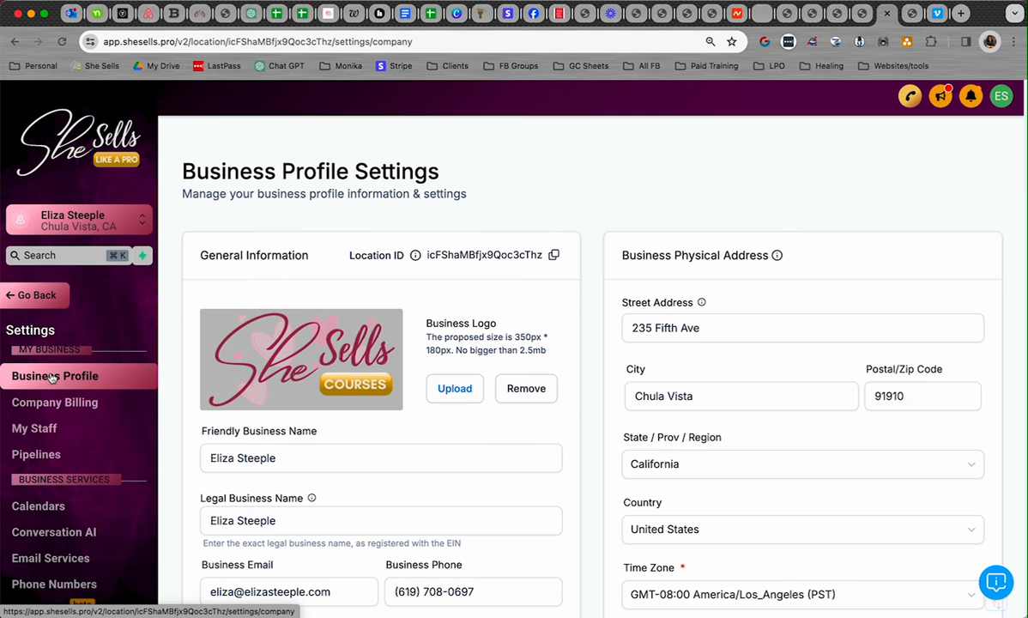
scroll("down", 3)
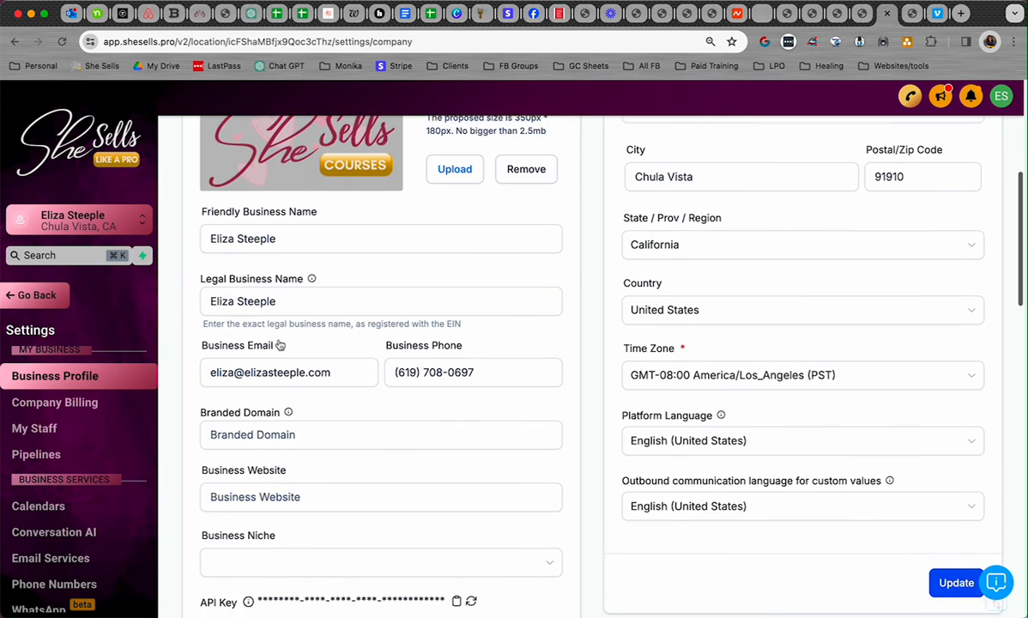
scroll("down", 3)
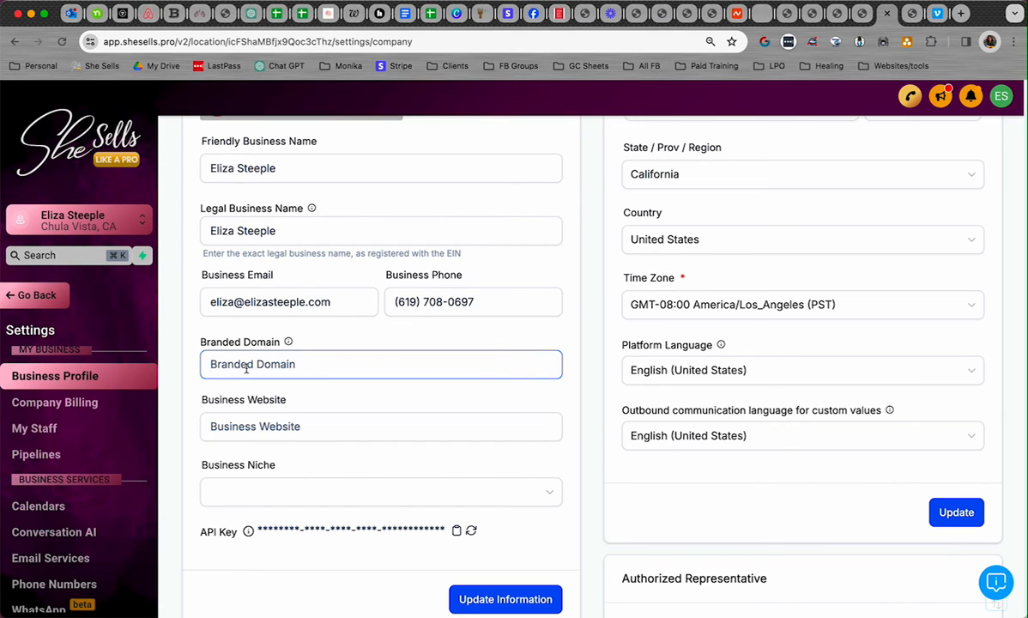
Enter api.shesells.pro as the Branded Domain and scroll to the bottom of the profile.
type("api")
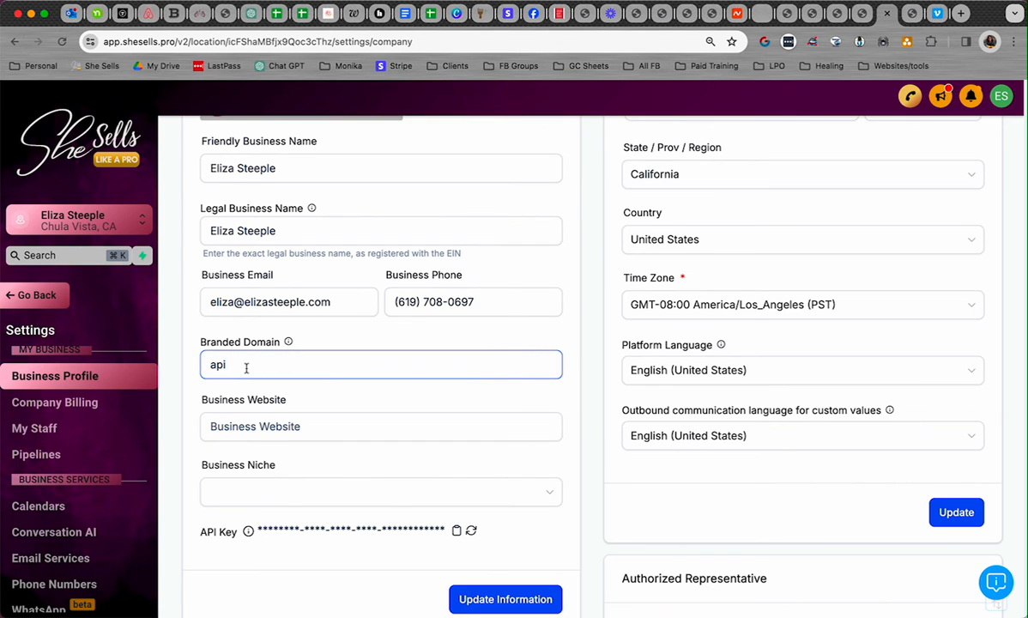
type(".")
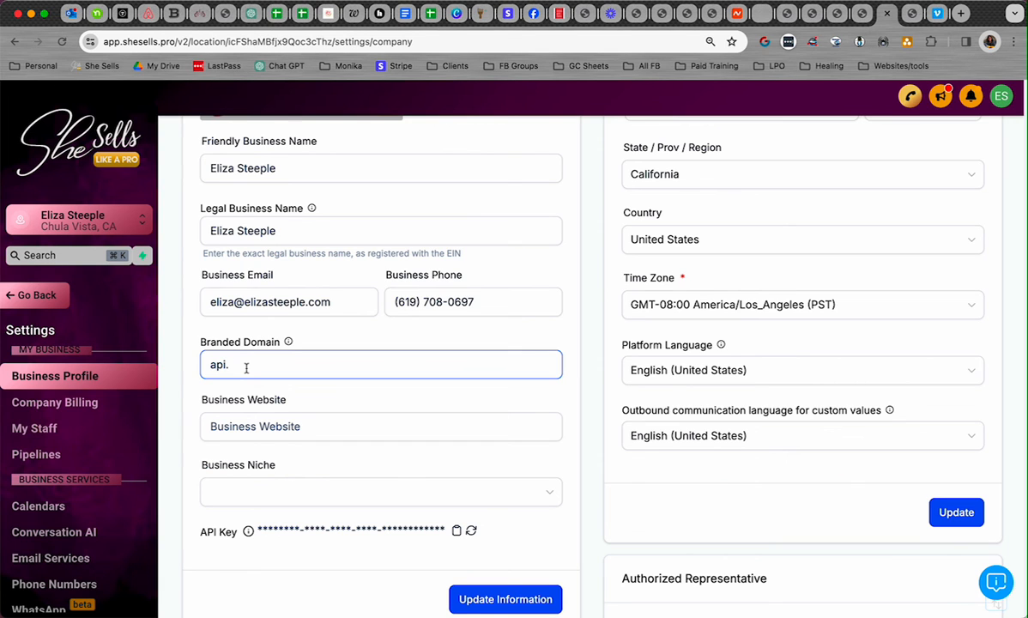
scroll("down", 3)
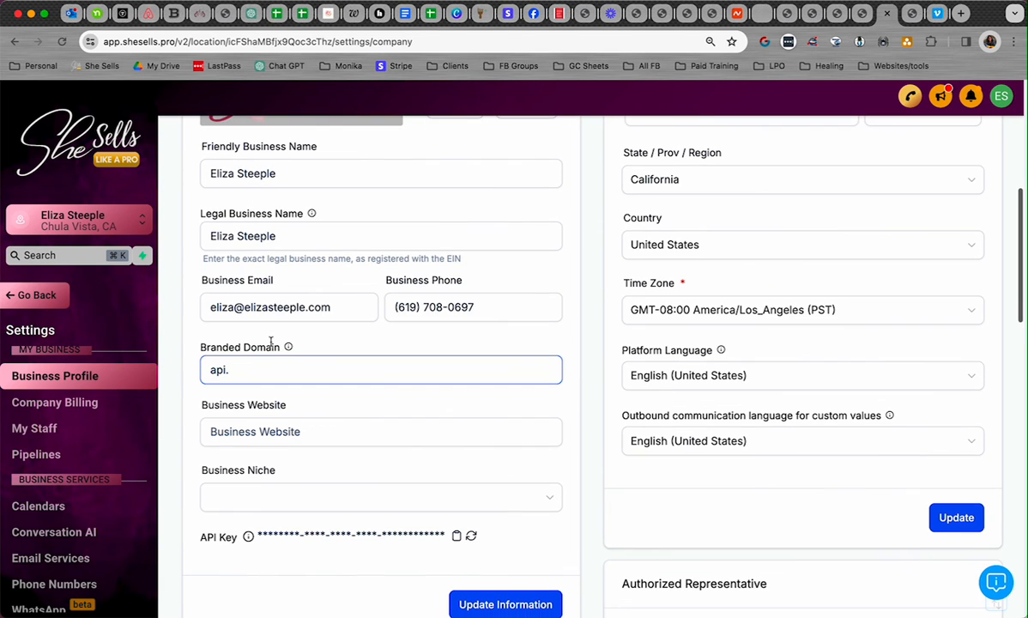
type("shesells.")
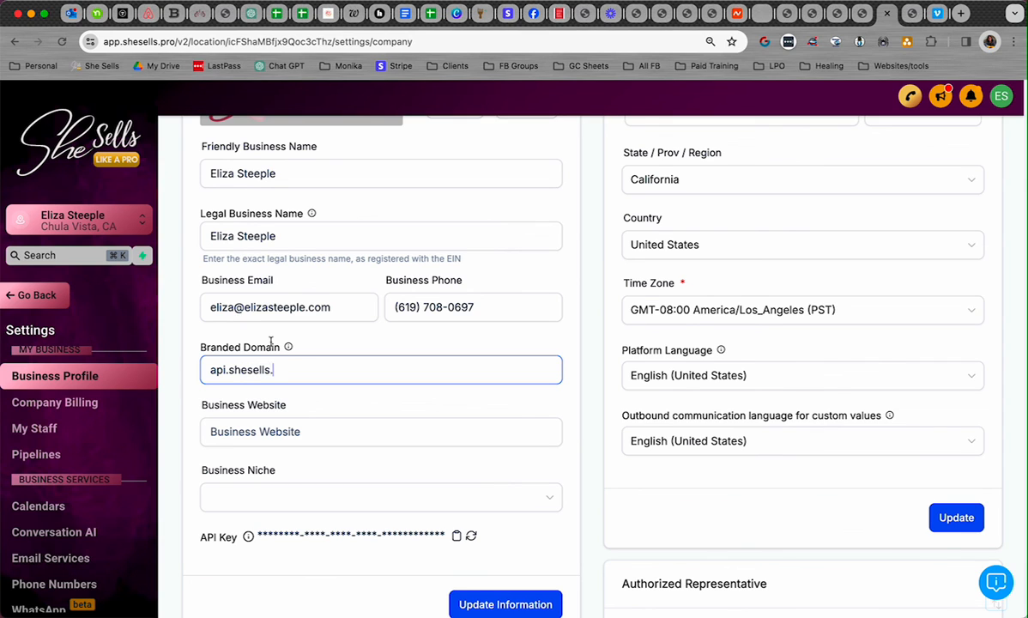
type("pr")
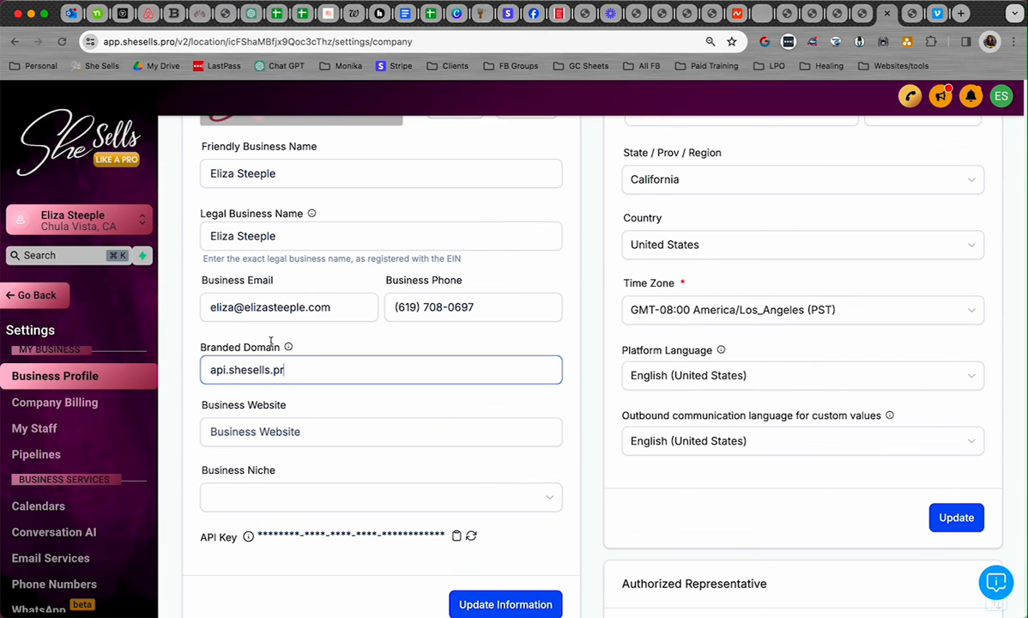
type("o")
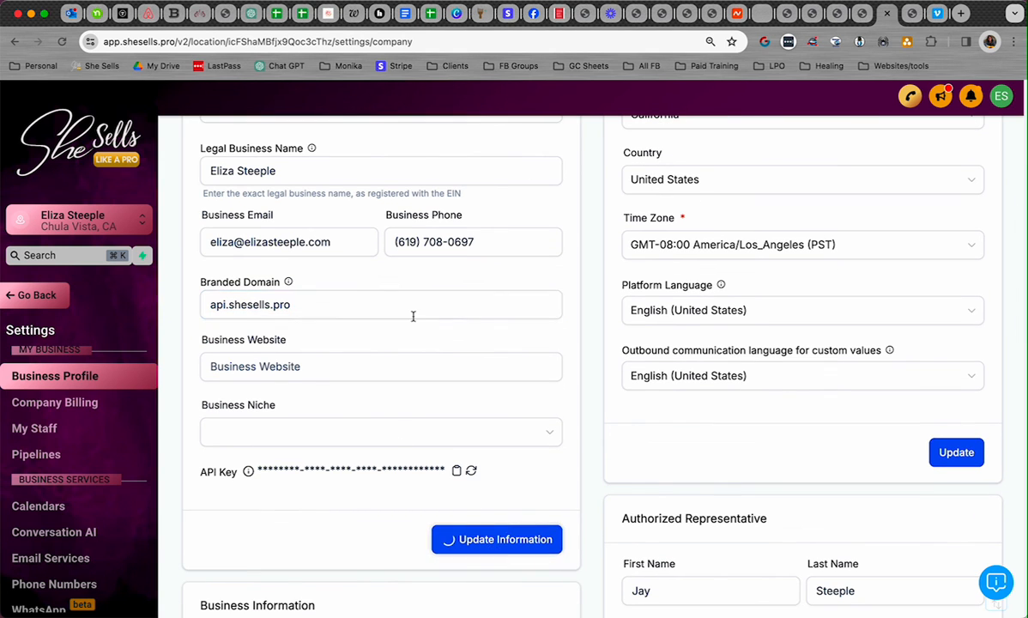
scroll("down", 3)
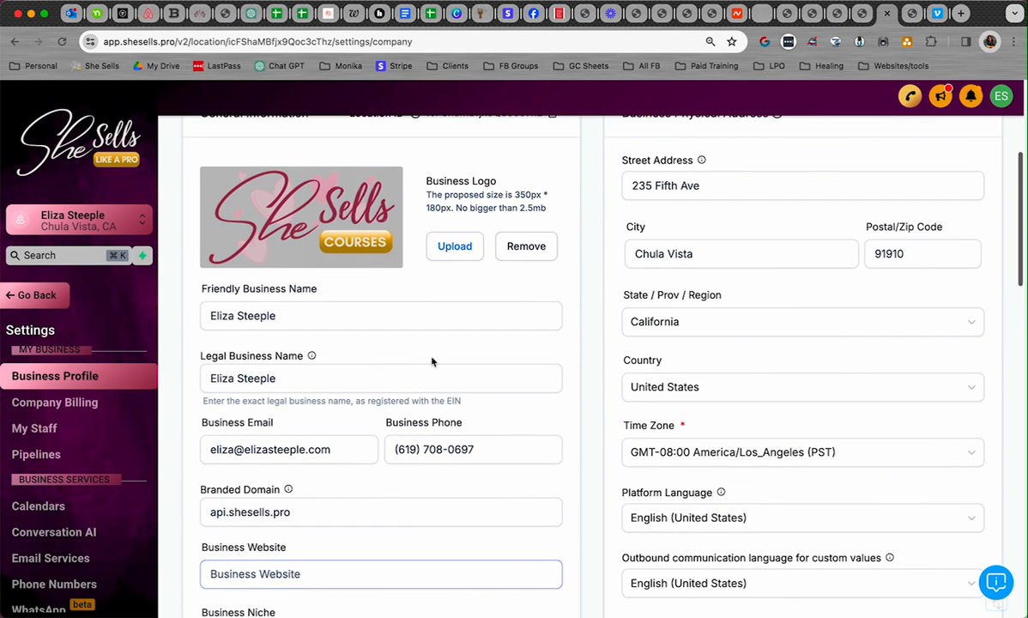
scroll("down", 3)
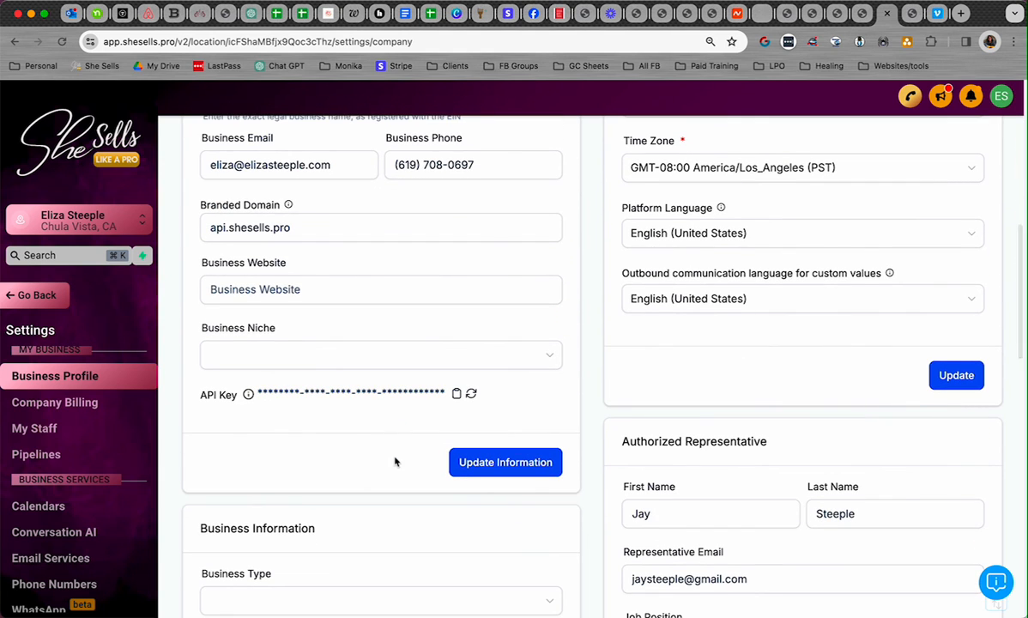
scroll("down", 3)
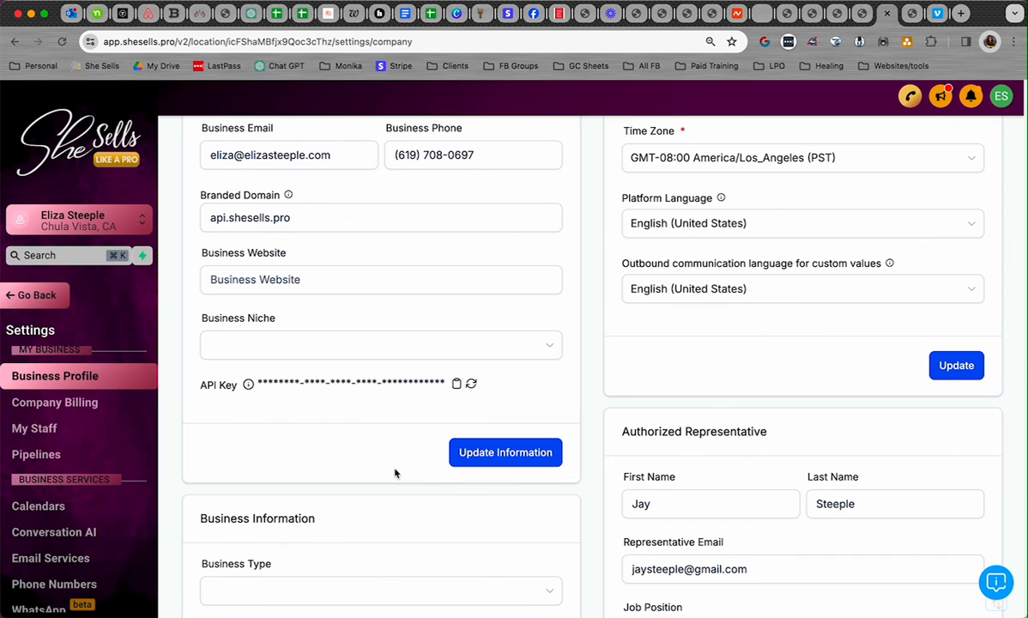
scroll("down", 3)
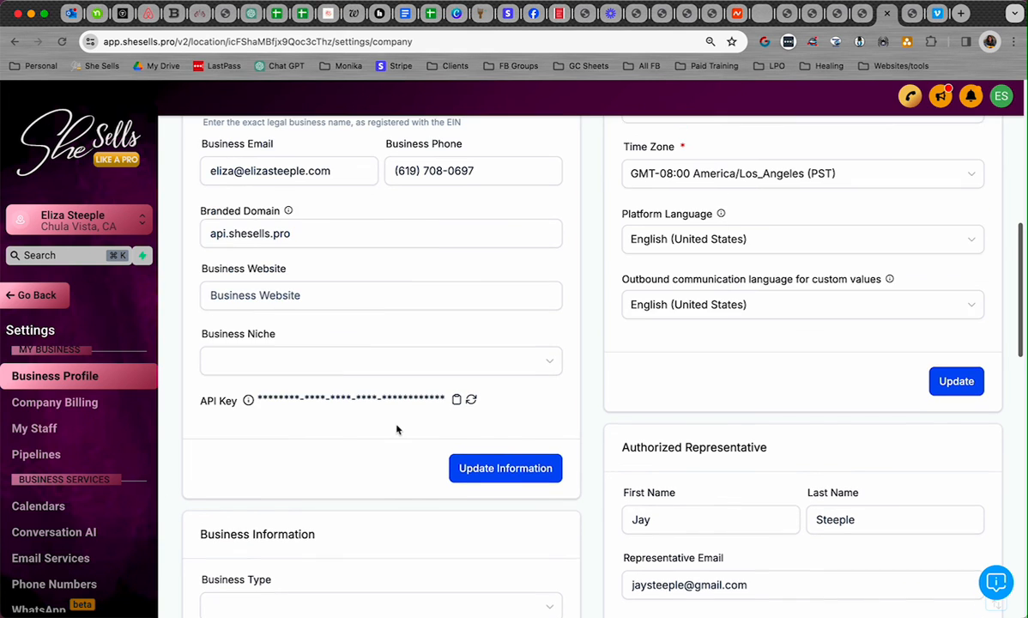